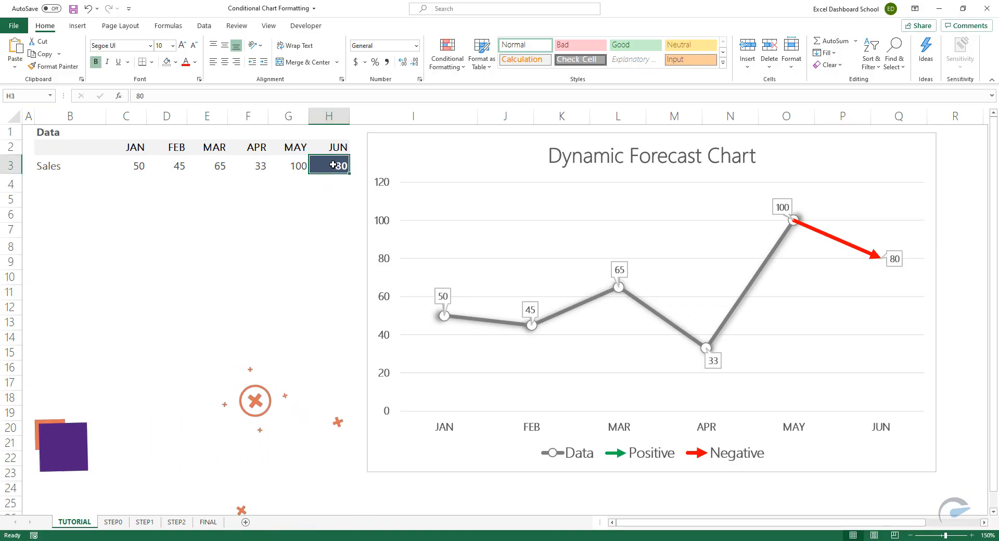
Enter June sales of 110, then 75, then 110 to watch the arrow change
{"action": "type", "text": "110"}
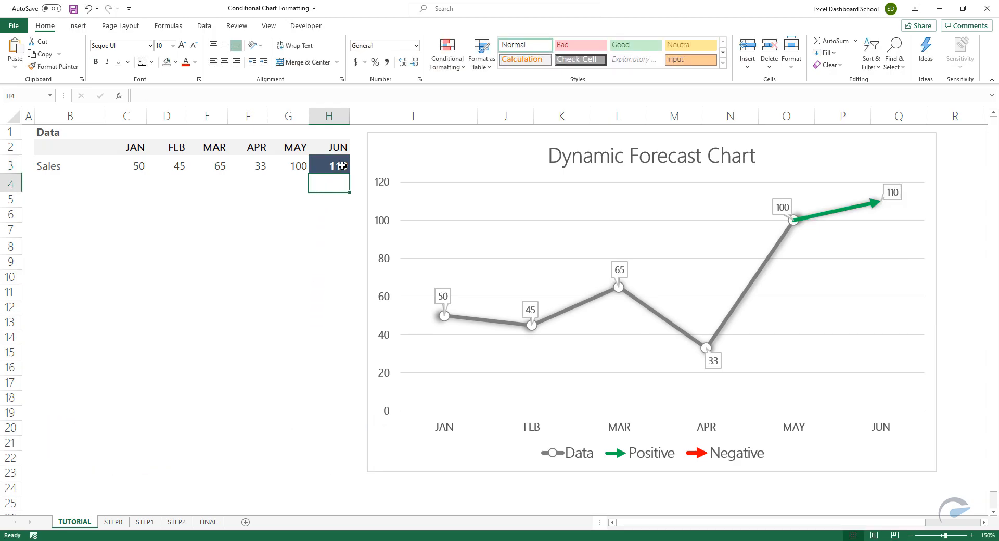
{"action": "type", "text": "75"}
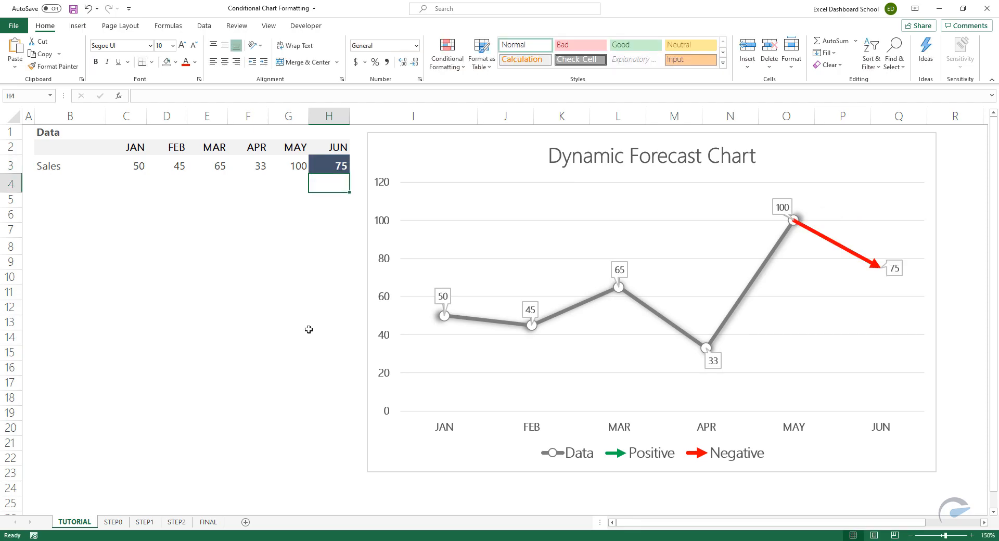
{"action": "mouse_move", "coordinate": [335, 161]}
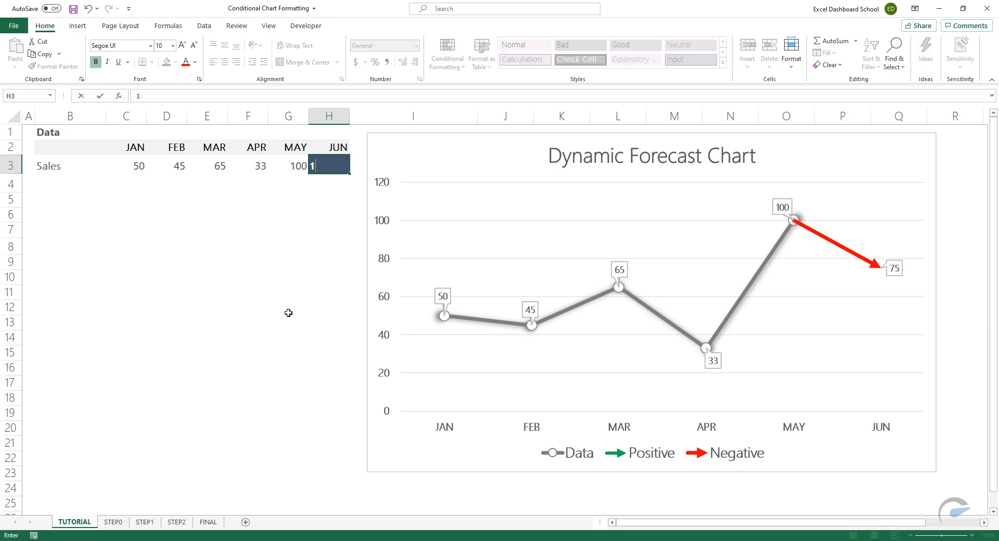
{"action": "type", "text": "110"}
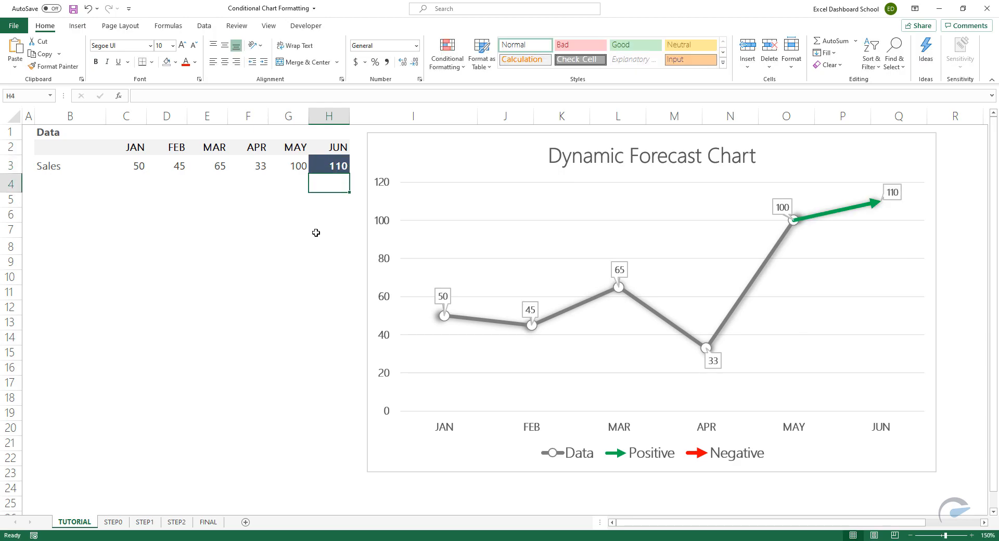
{"action": "left_click", "coordinate": [329, 166]}
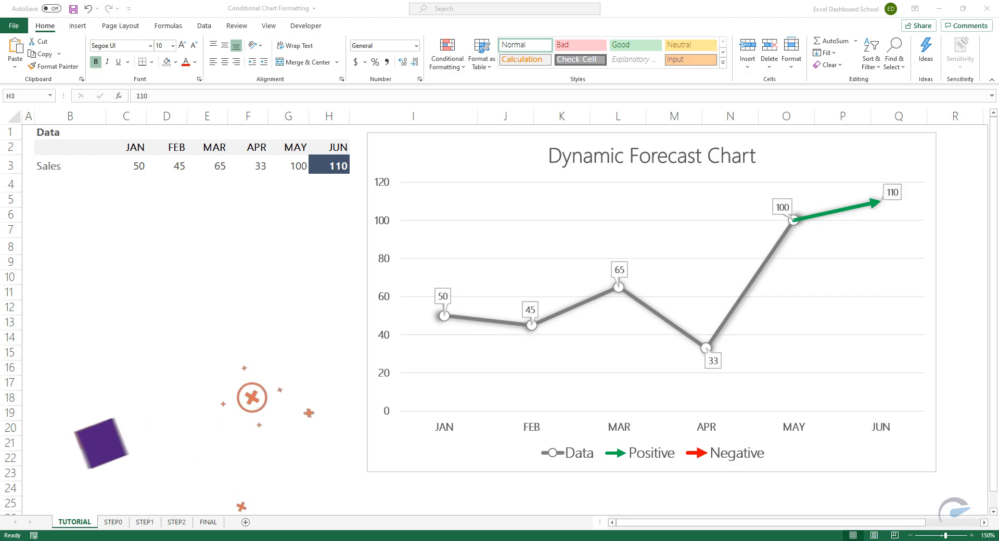
On STEP0, enter =NA() in the June Data cell H8
{"action": "left_click", "coordinate": [113, 522]}
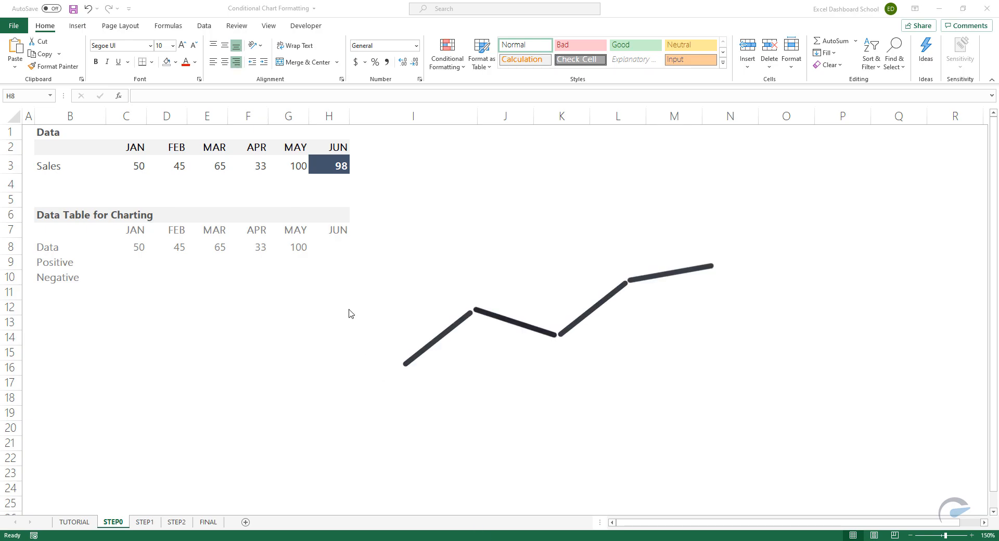
{"action": "left_click", "coordinate": [329, 246]}
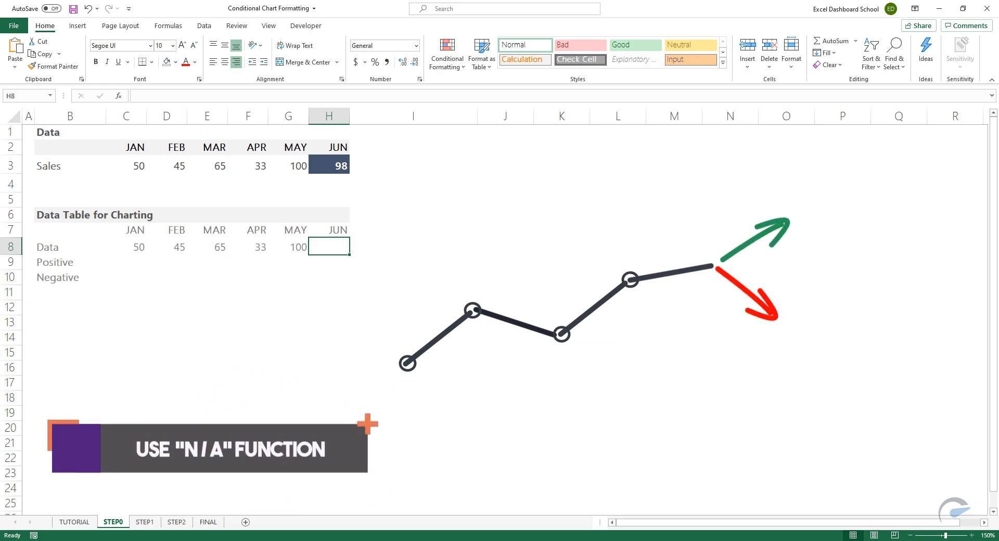
{"action": "type", "text": "="}
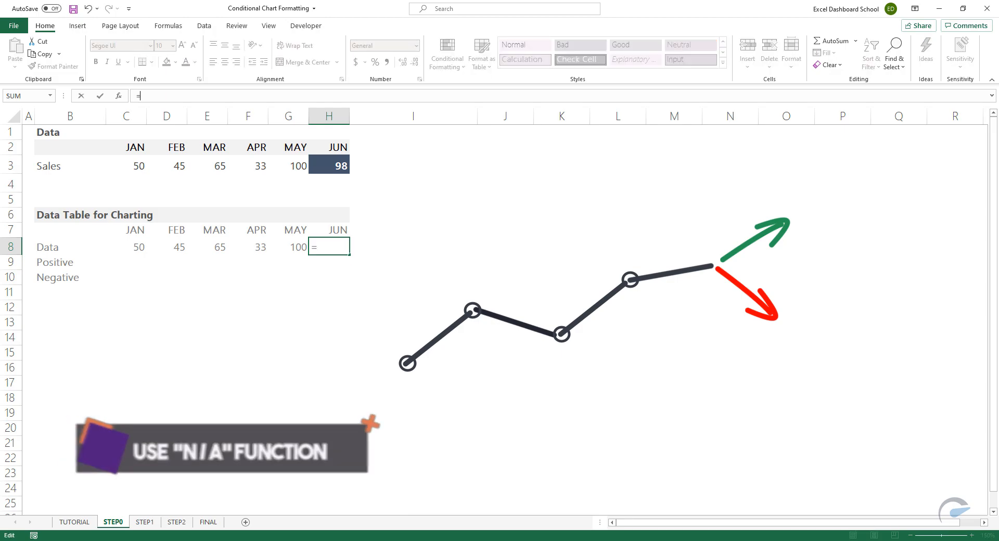
{"action": "type", "text": "NA"}
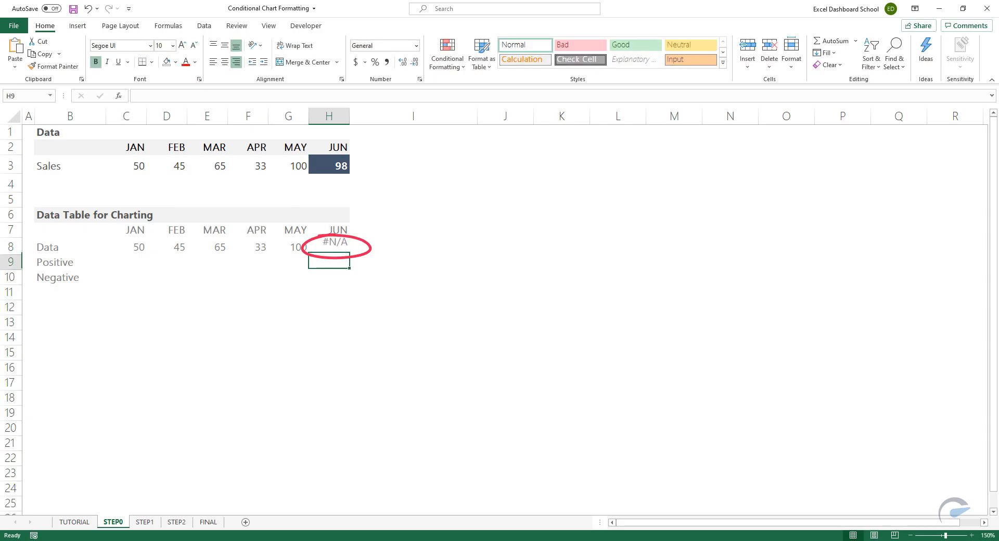
{"action": "left_click", "coordinate": [329, 246]}
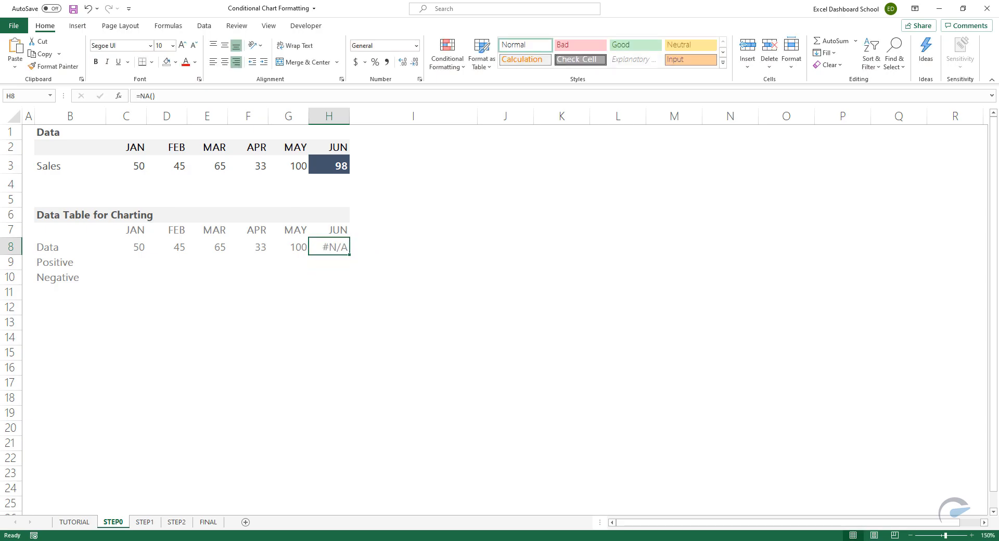
Fill January–April Positive/Negative cells C9:F10 with =NA(), then review STEP1's May–June cells
{"action": "left_click_drag", "start_coordinate": [126, 261], "coordinate": [247, 277]}
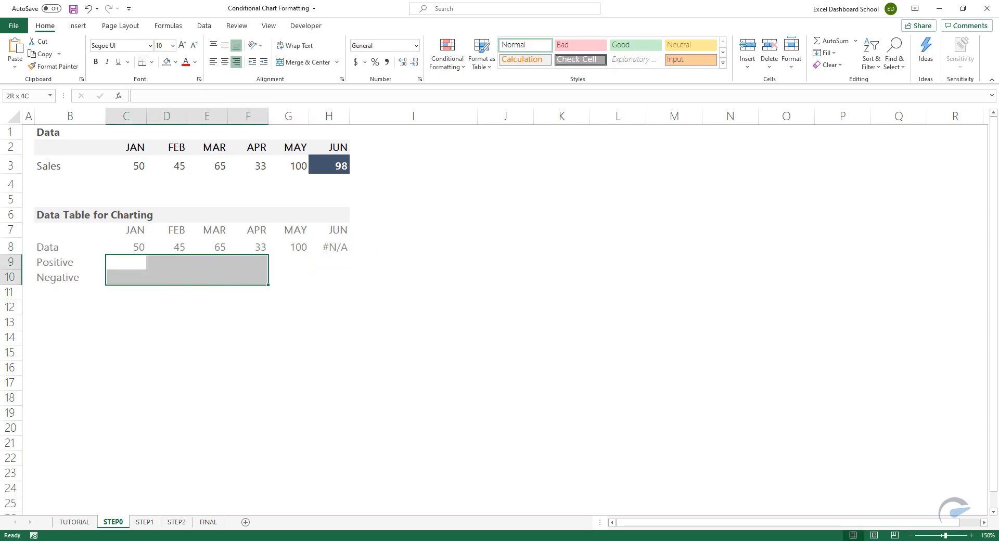
{"action": "left_click", "coordinate": [125, 261]}
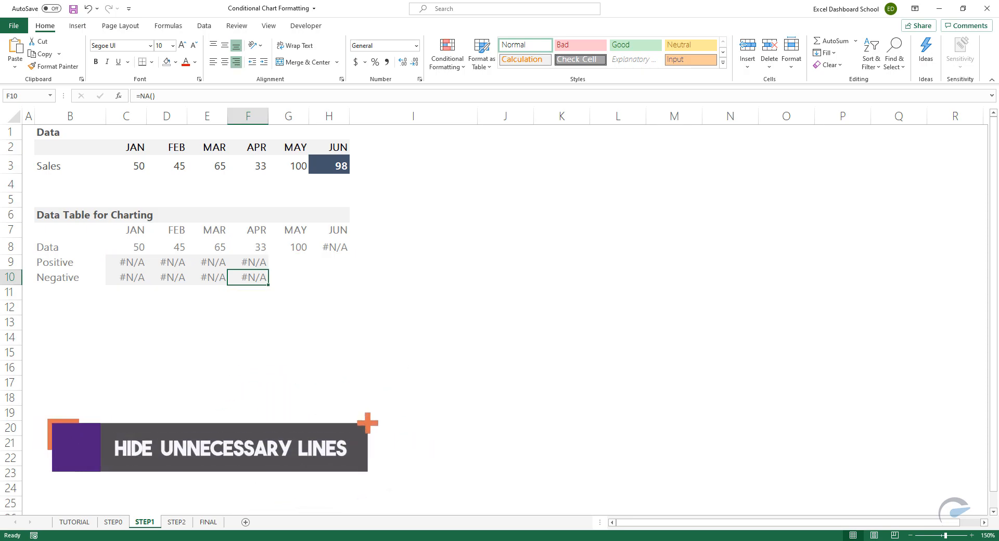
{"action": "left_click", "coordinate": [126, 262]}
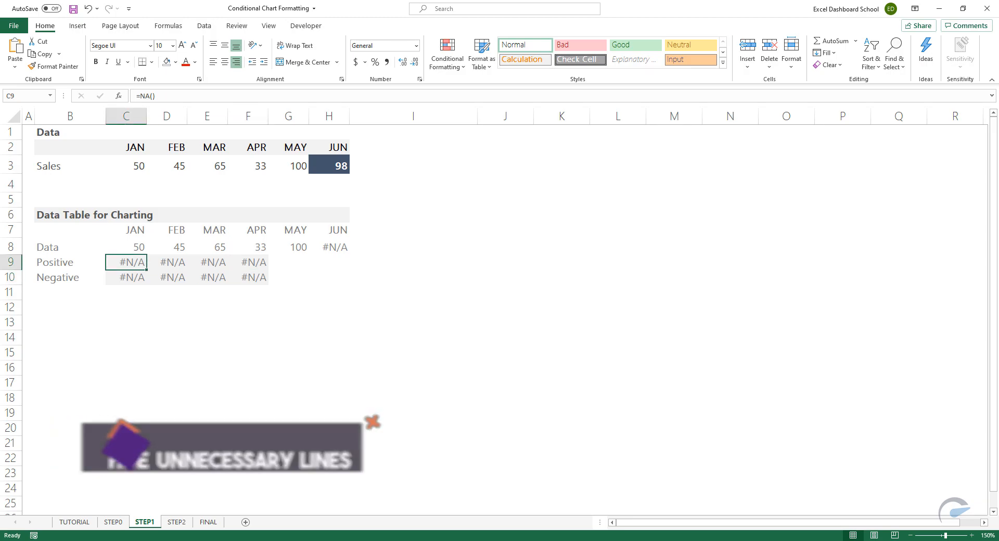
{"action": "left_click_drag", "start_coordinate": [126, 262], "coordinate": [253, 277]}
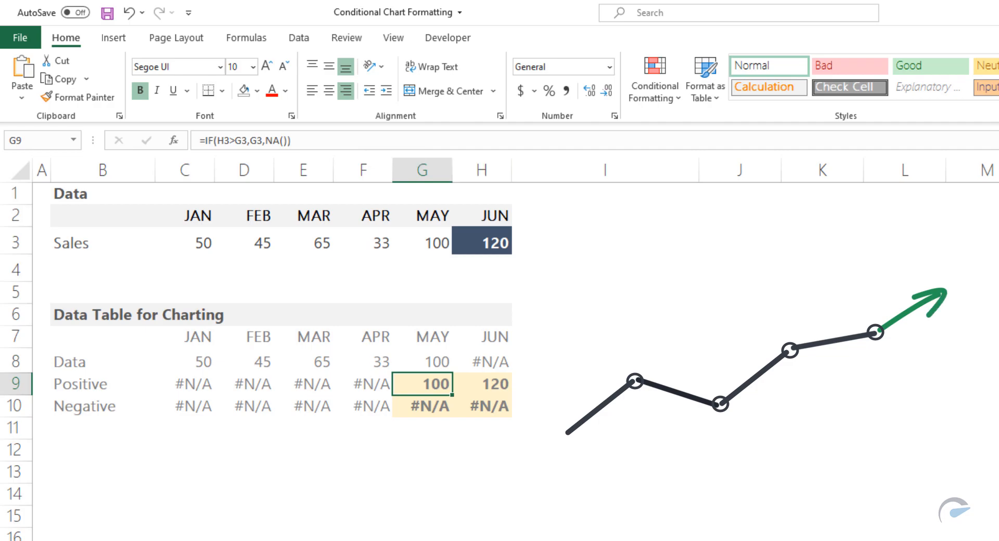
Change June sales in H3 to 98 and view the STEP2 sheet
{"action": "left_click", "coordinate": [482, 243]}
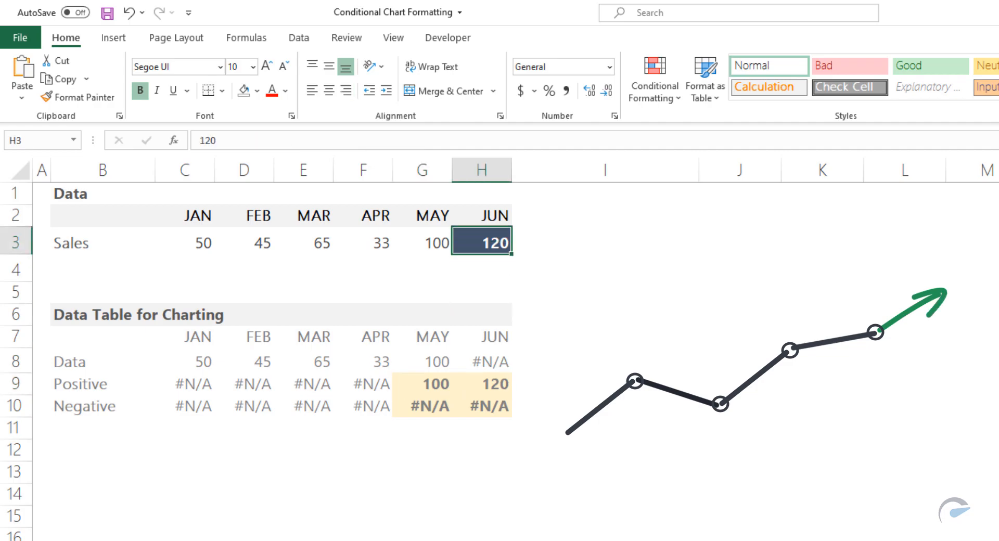
{"action": "type", "text": "98"}
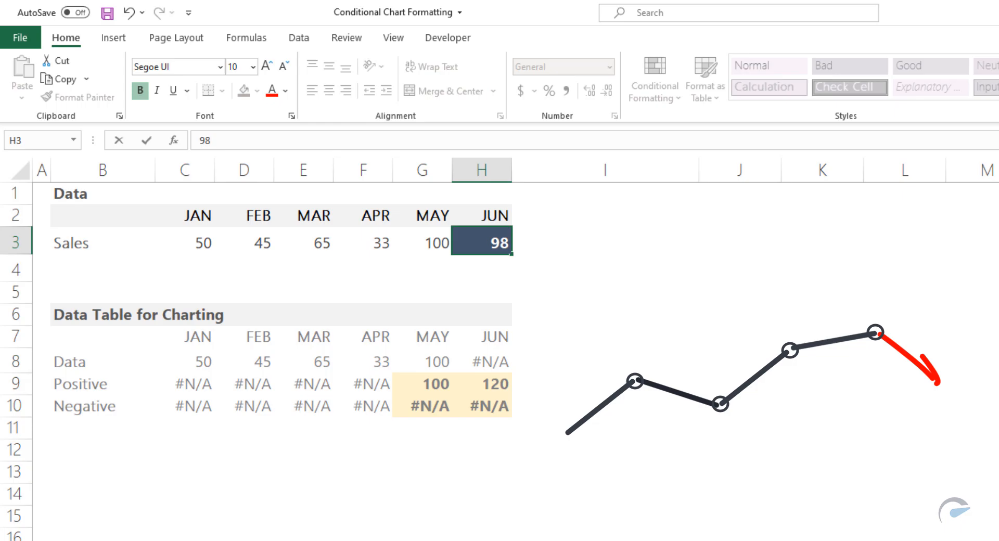
{"action": "left_click", "coordinate": [421, 405]}
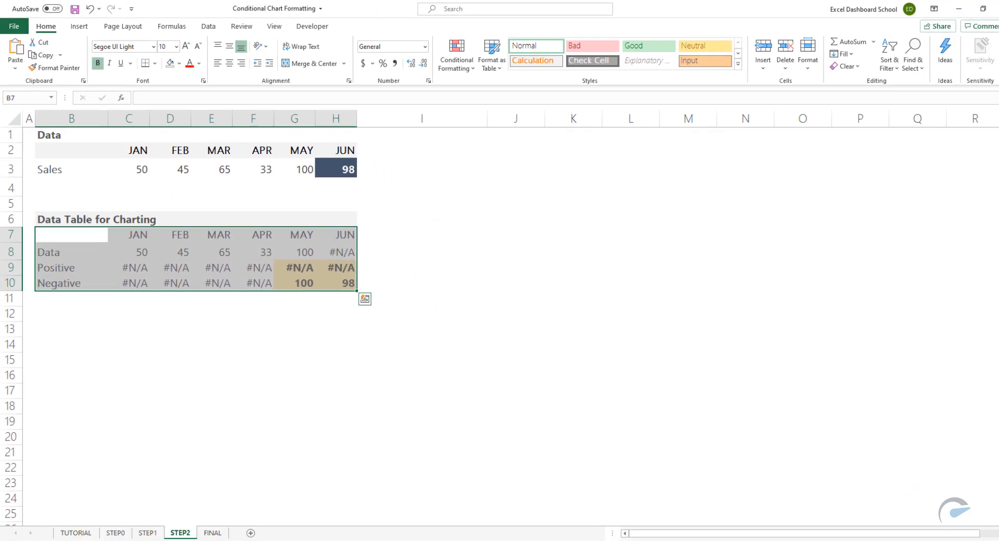
Insert a line chart of the Data, Positive and Negative rows
{"action": "left_click", "coordinate": [77, 26]}
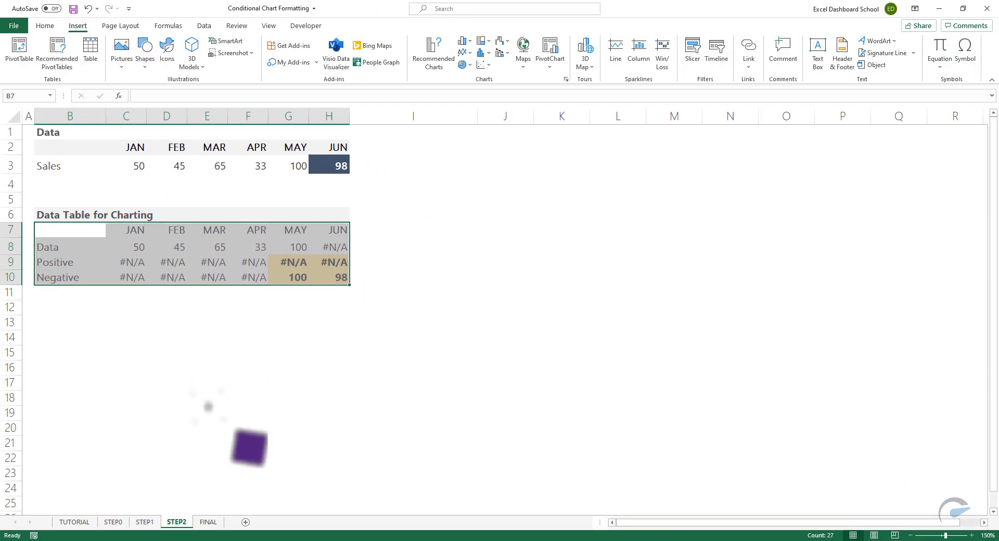
{"action": "left_click", "coordinate": [463, 45]}
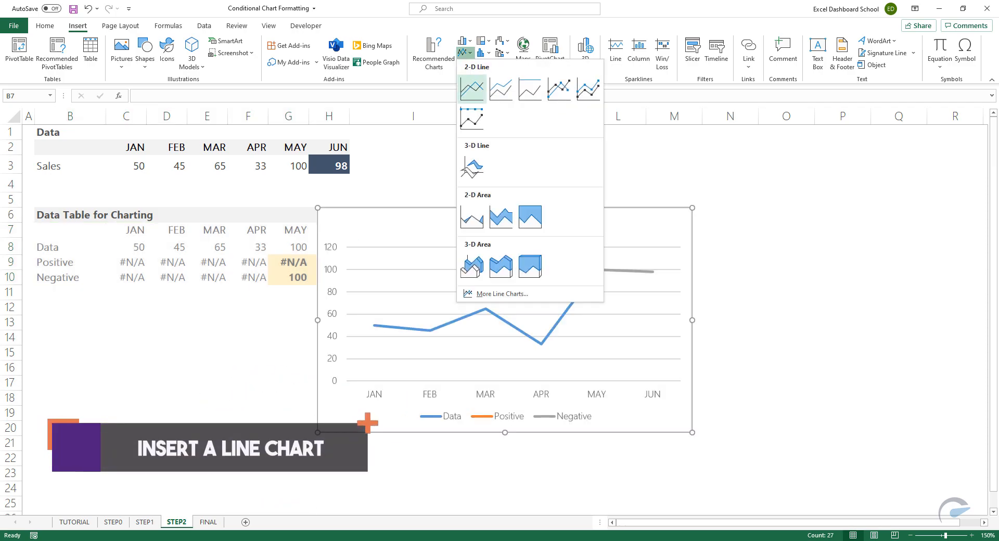
{"action": "left_click", "coordinate": [471, 88]}
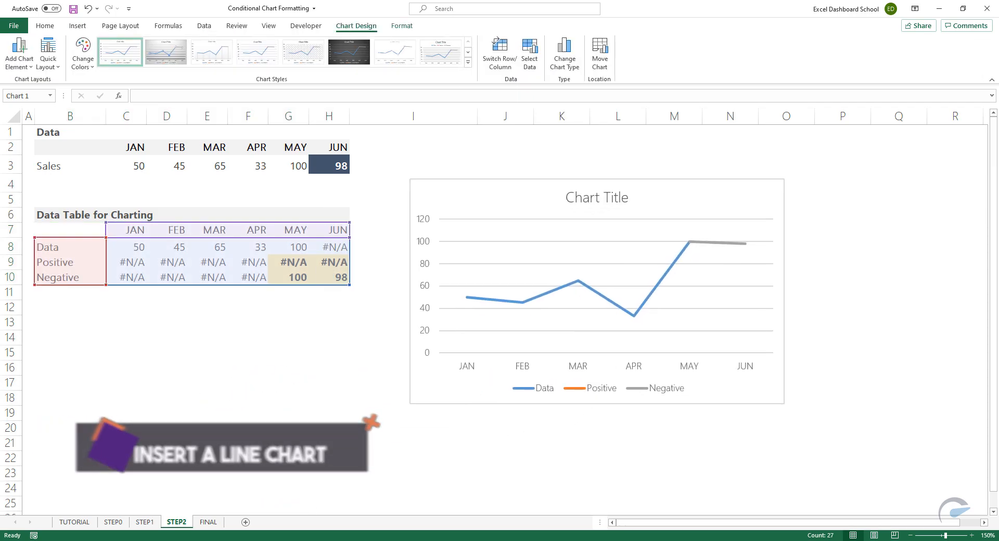
{"action": "left_click", "coordinate": [596, 286]}
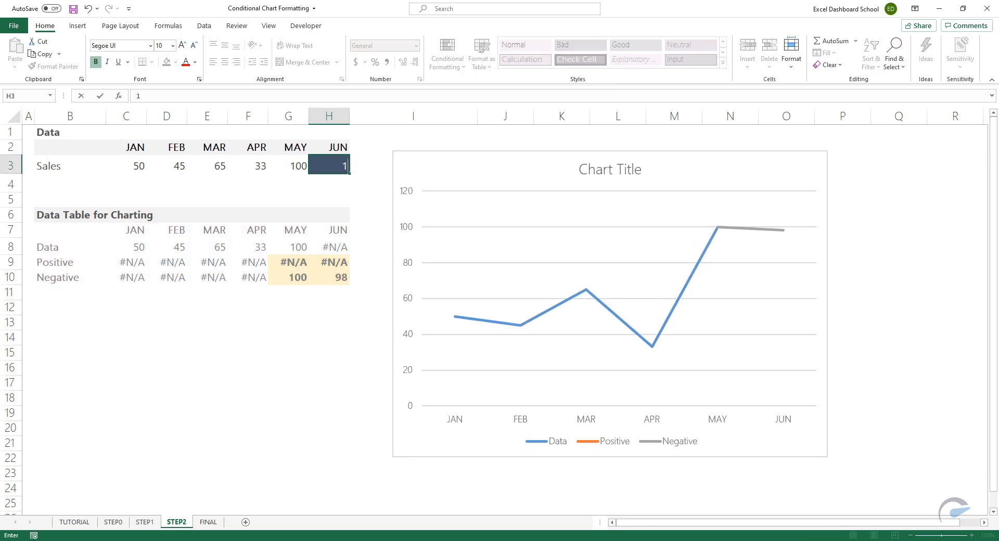
Enter June sales of 120 and select the chart's Positive line
{"action": "type", "text": "120"}
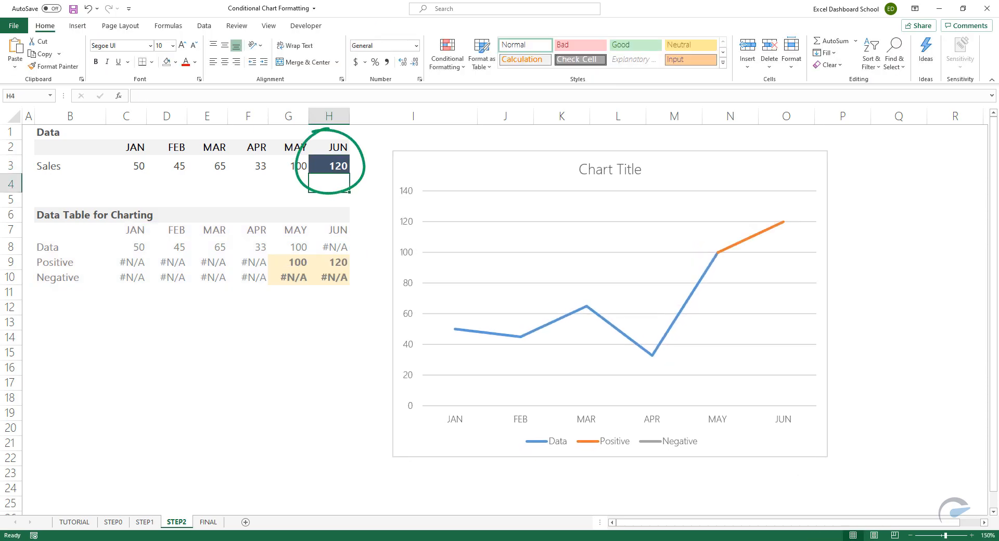
{"action": "left_click", "coordinate": [750, 237]}
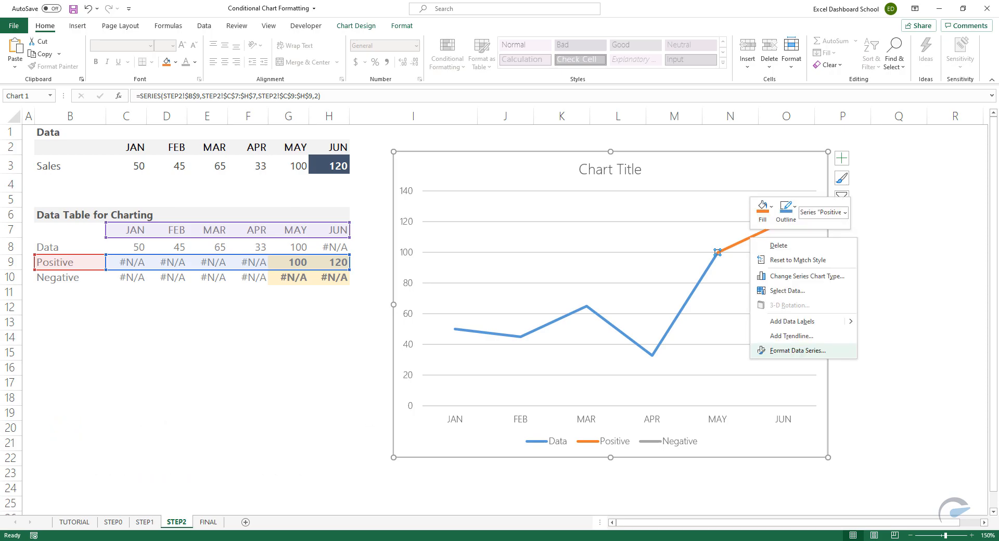
Format the Positive series with a green line and an arrowhead end
{"action": "left_click", "coordinate": [795, 351]}
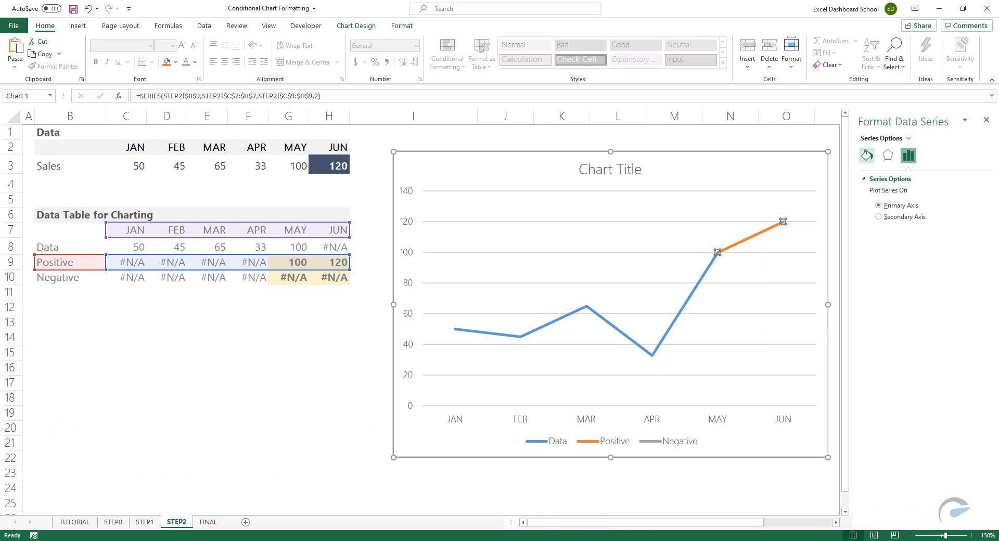
{"action": "left_click", "coordinate": [866, 155]}
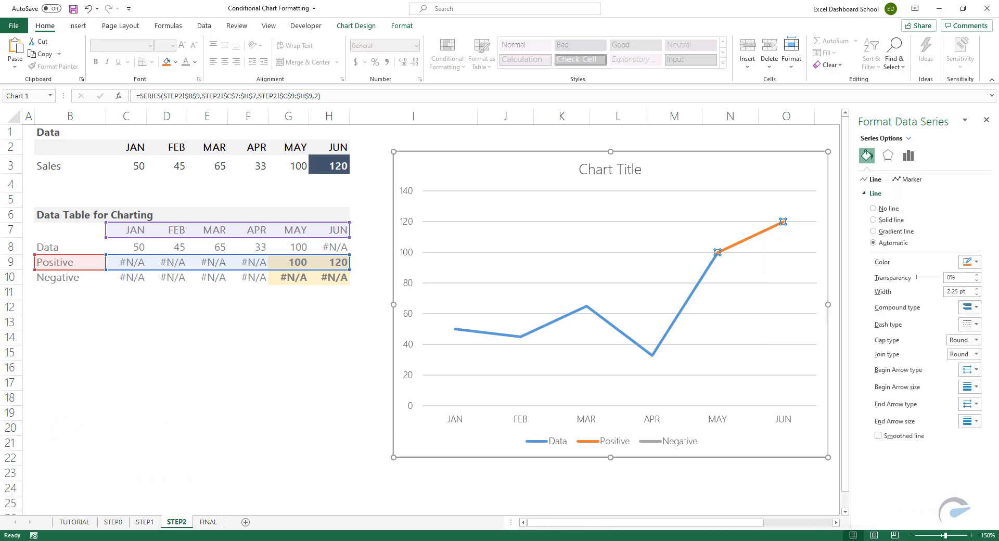
{"action": "left_click", "coordinate": [969, 262]}
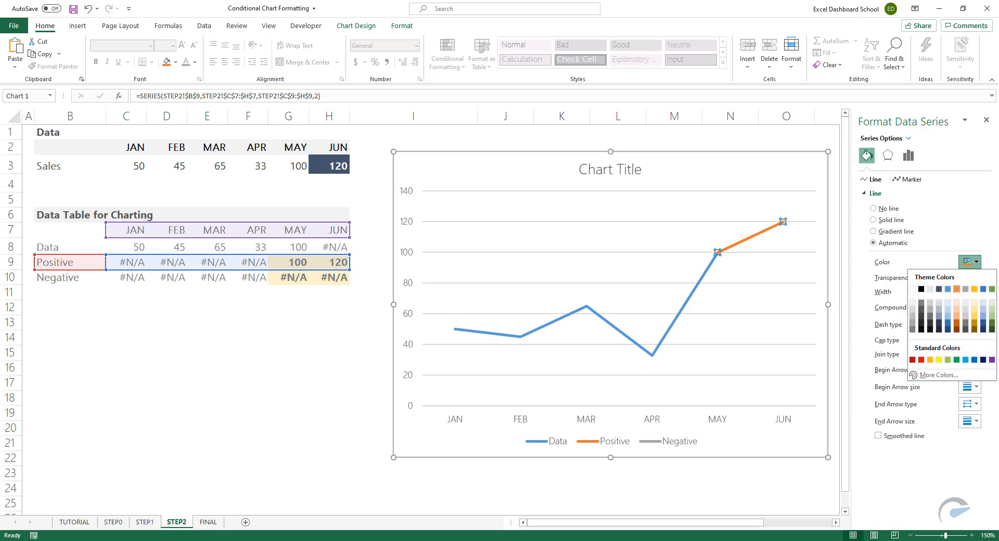
{"action": "left_click", "coordinate": [938, 359]}
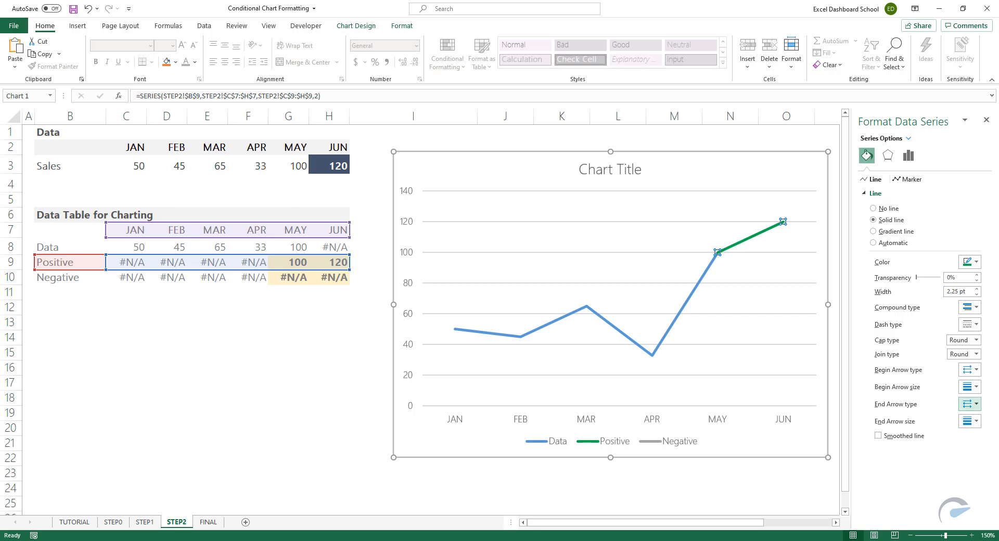
{"action": "left_click", "coordinate": [971, 404]}
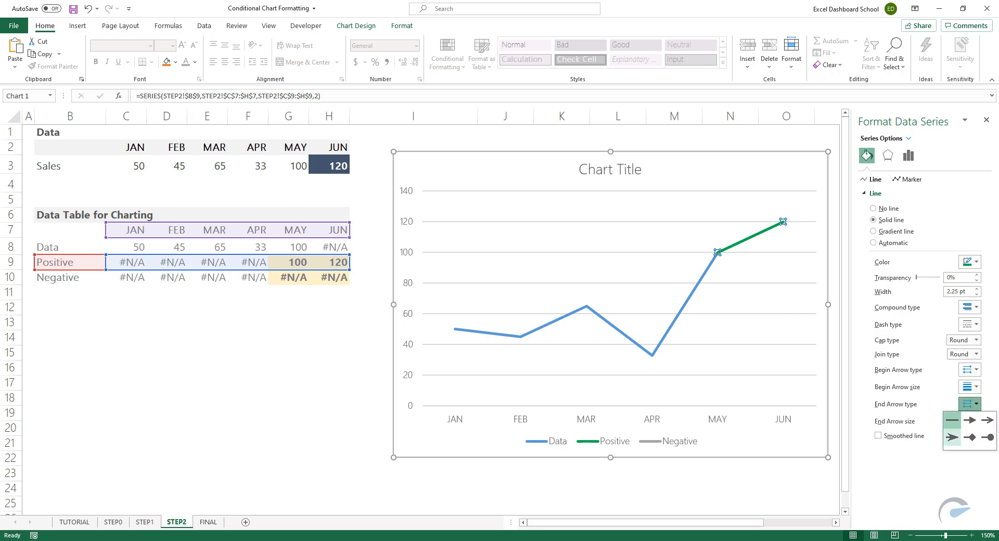
{"action": "left_click", "coordinate": [969, 420]}
{"action": "type", "text": "85"}
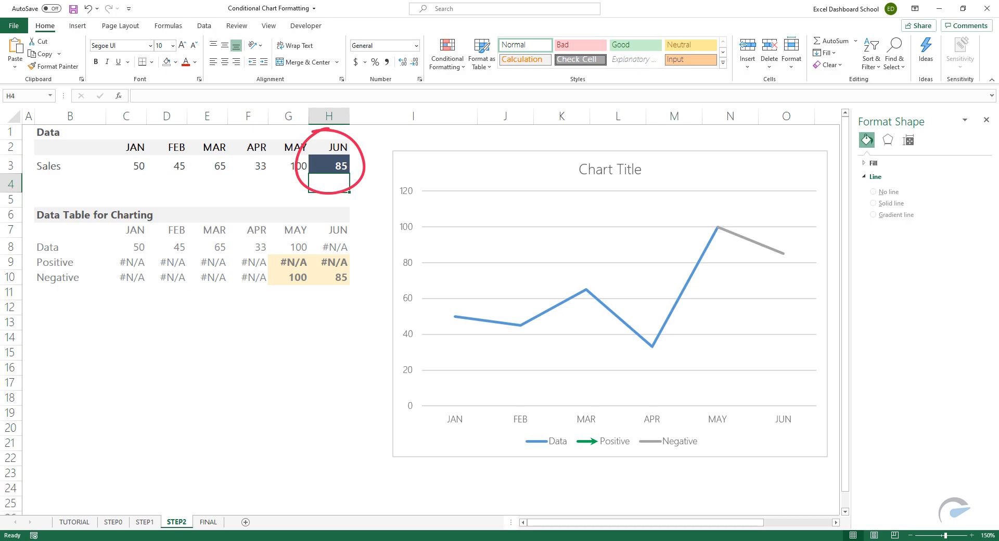
Give the Negative series a red line ending in an arrowhead
{"action": "left_click", "coordinate": [749, 232]}
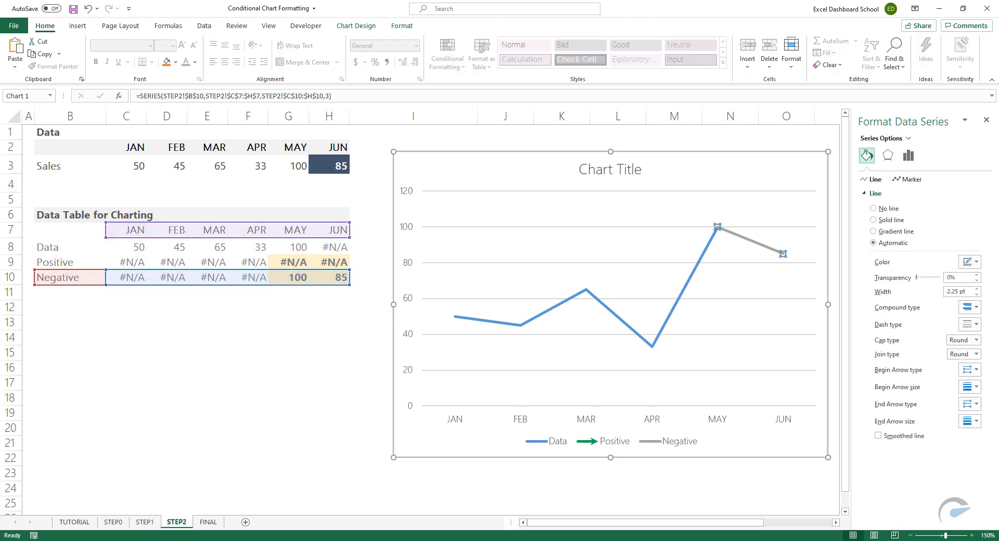
{"action": "left_click", "coordinate": [970, 261]}
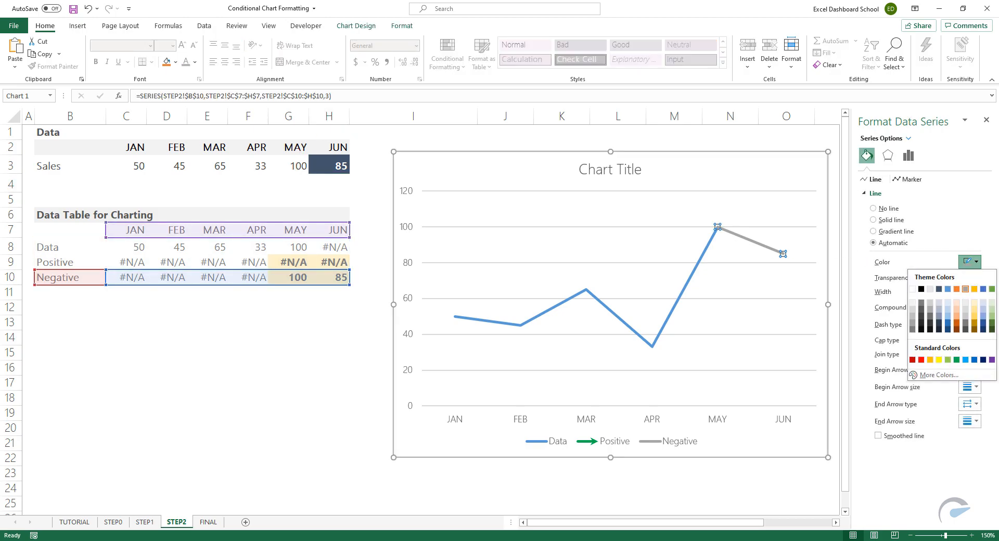
{"action": "left_click", "coordinate": [920, 360]}
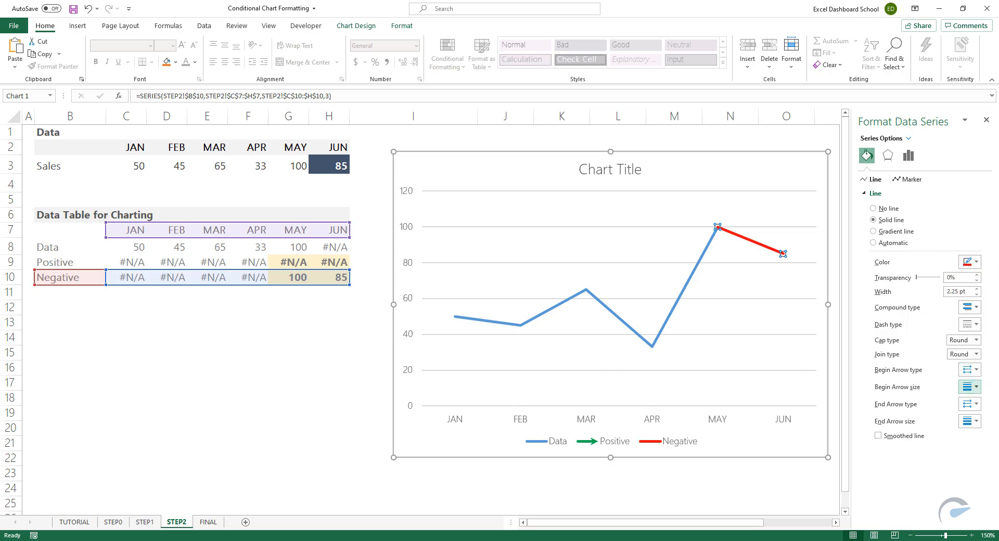
{"action": "left_click", "coordinate": [971, 404]}
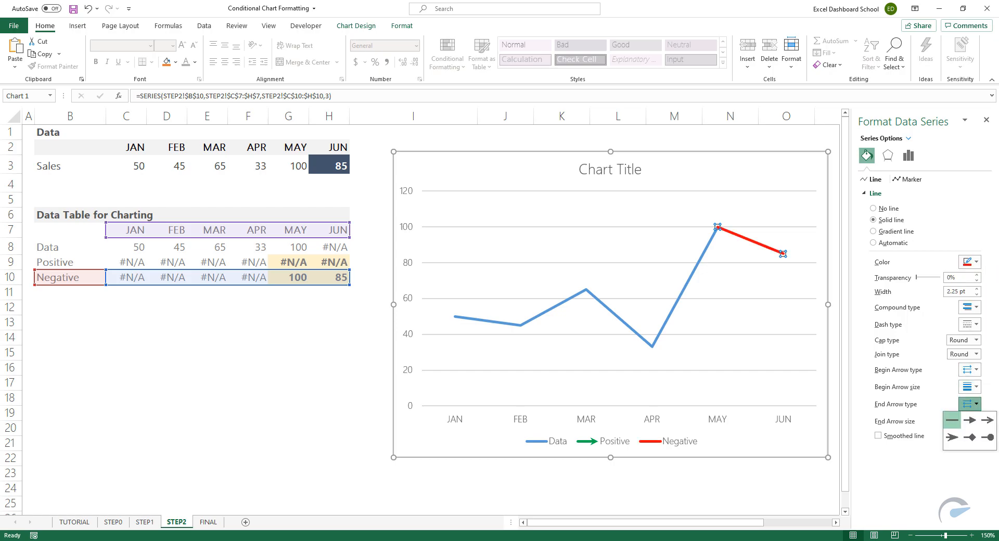
{"action": "left_click", "coordinate": [971, 420]}
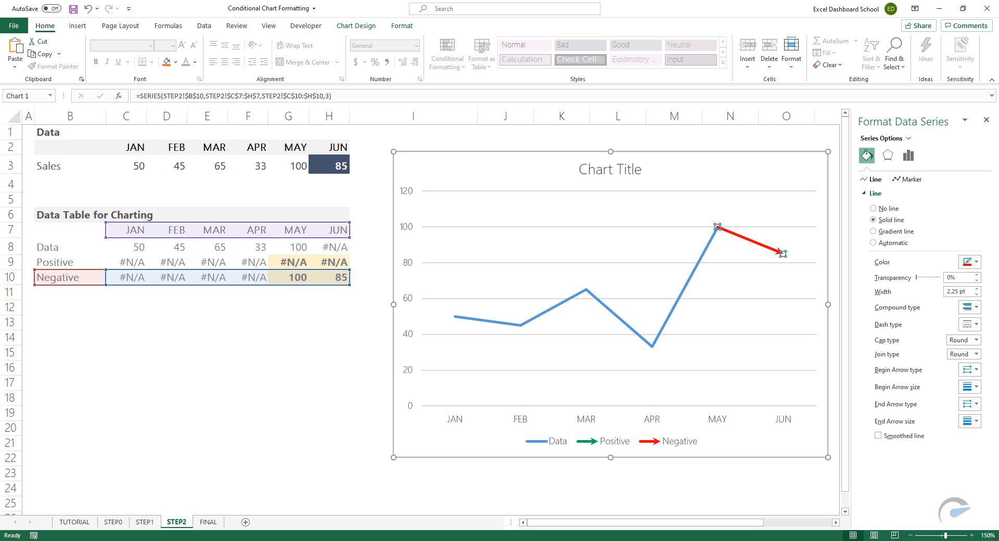
{"action": "left_click", "coordinate": [207, 522]}
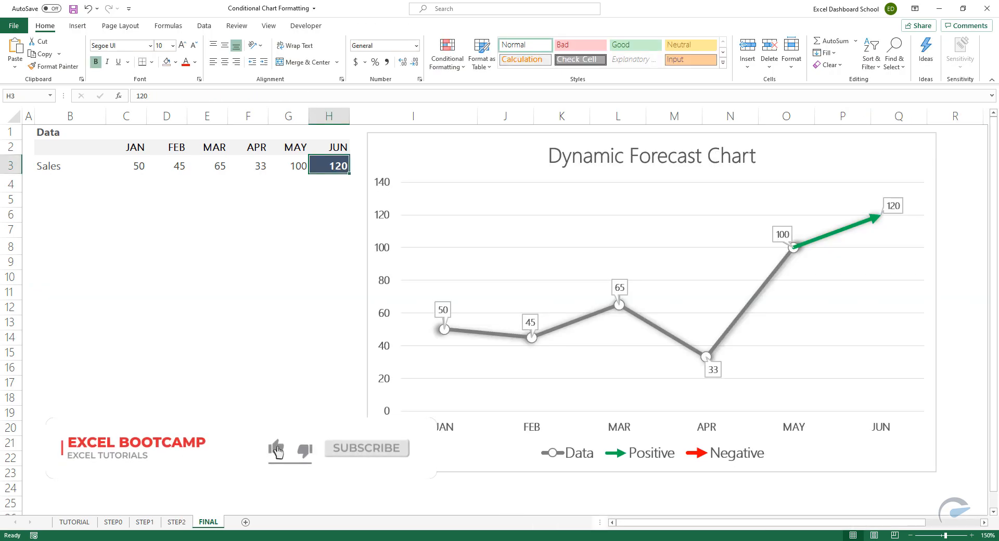
On FINAL, enter June sales of 78, then 88, turning the arrow red
{"action": "type", "text": "78"}
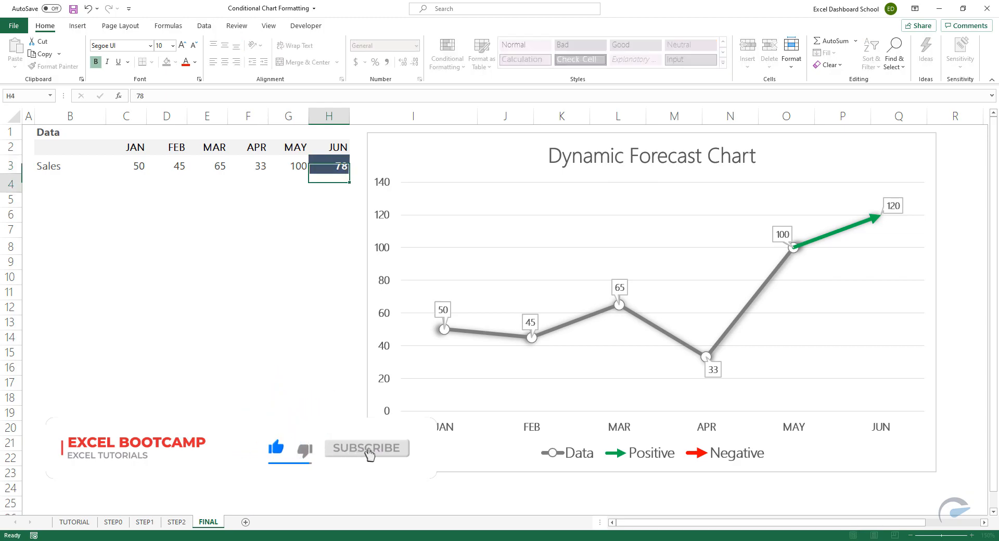
{"action": "type", "text": "78"}
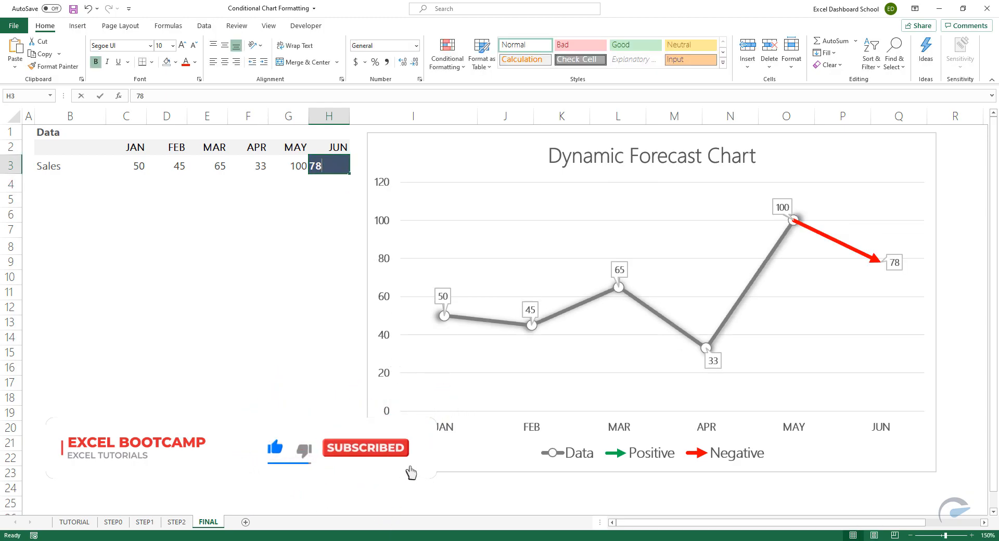
{"action": "type", "text": "88"}
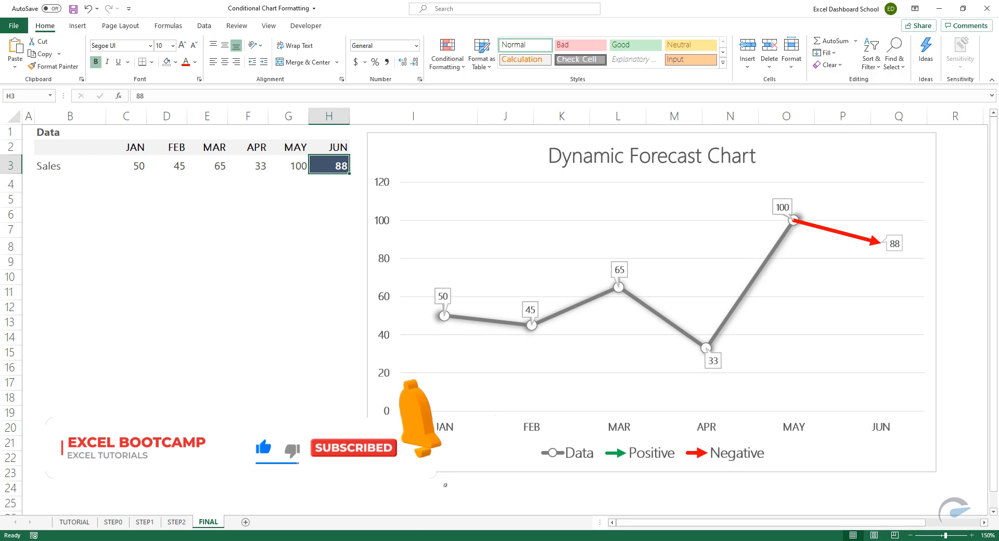